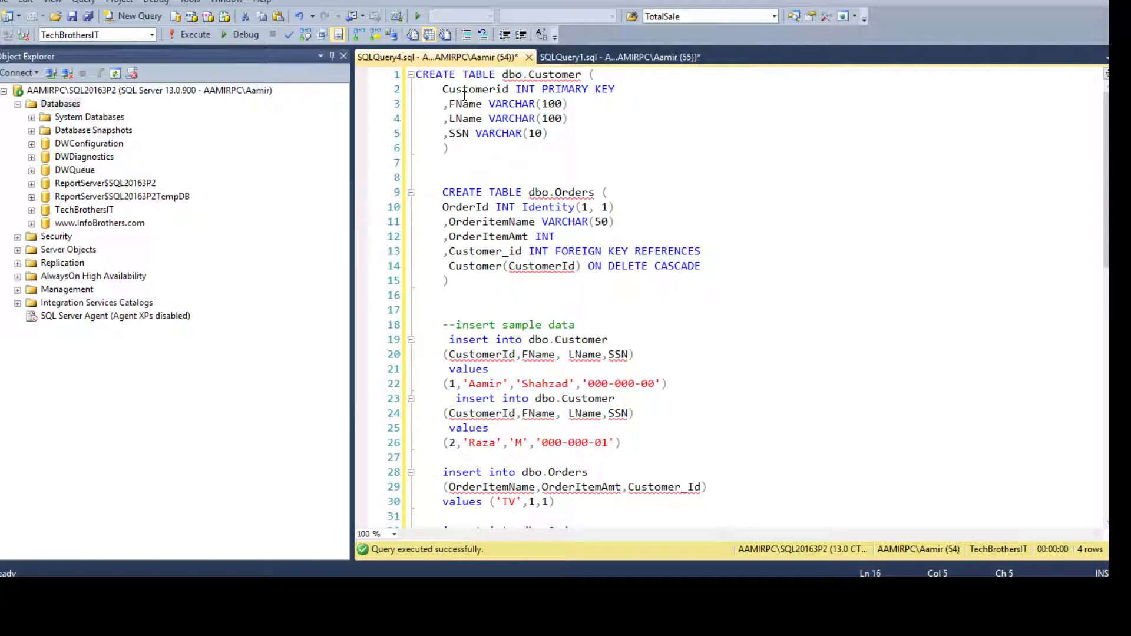
# Step: Review the Customer primary key and the Orders FOREIGN KEY referencing Customer(CustomerId)
pyautogui.doubleClick(541, 74)
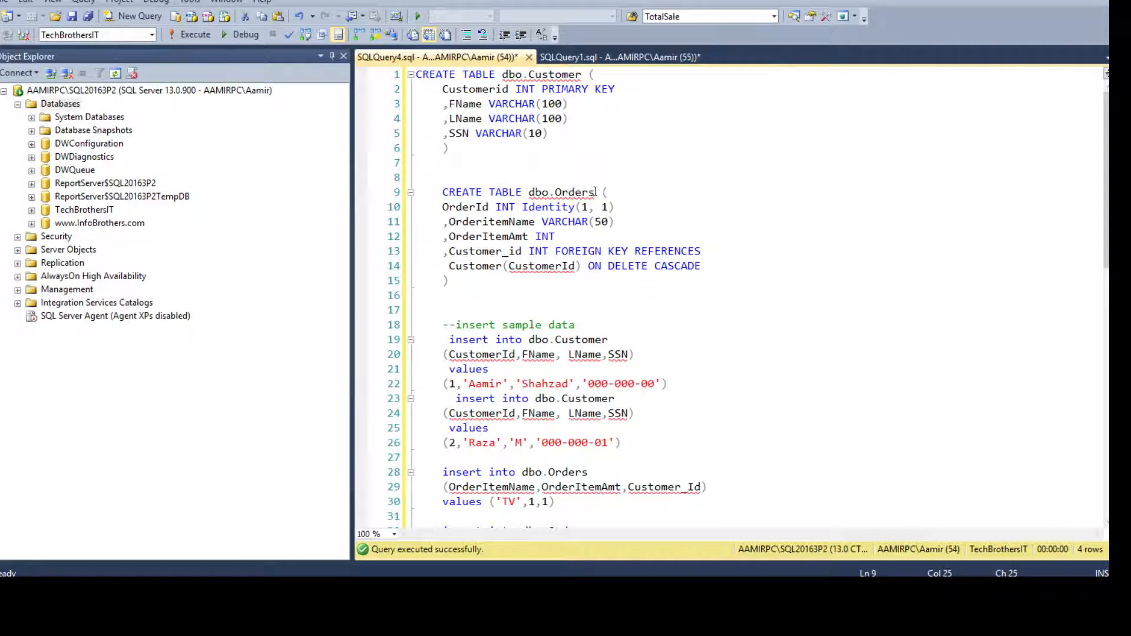
pyautogui.doubleClick(561, 193)
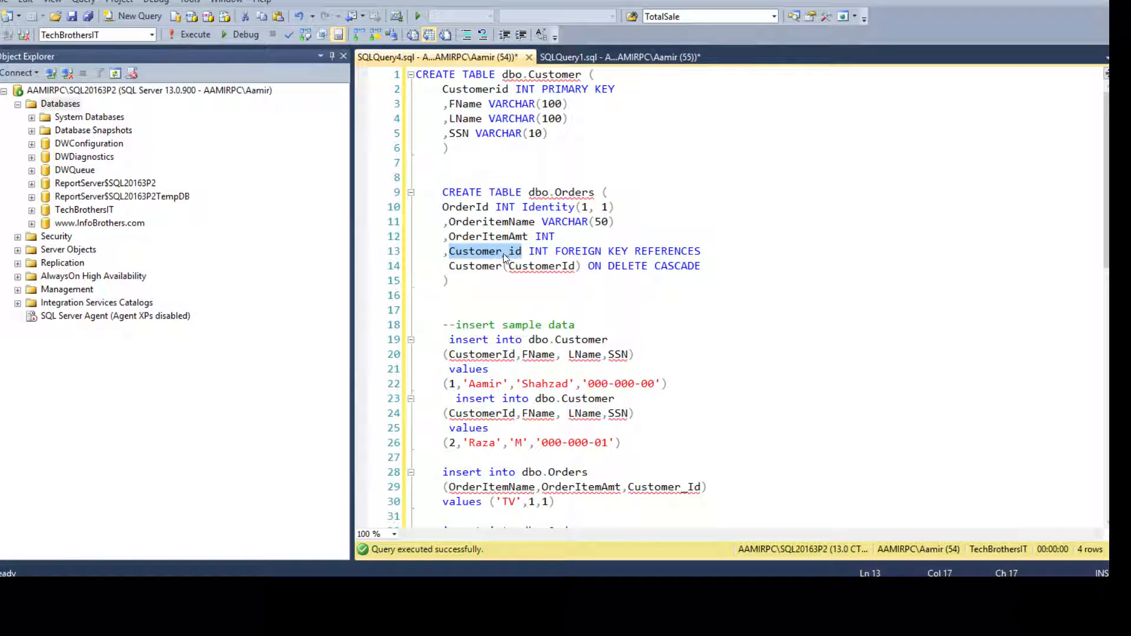
pyautogui.click(557, 251)
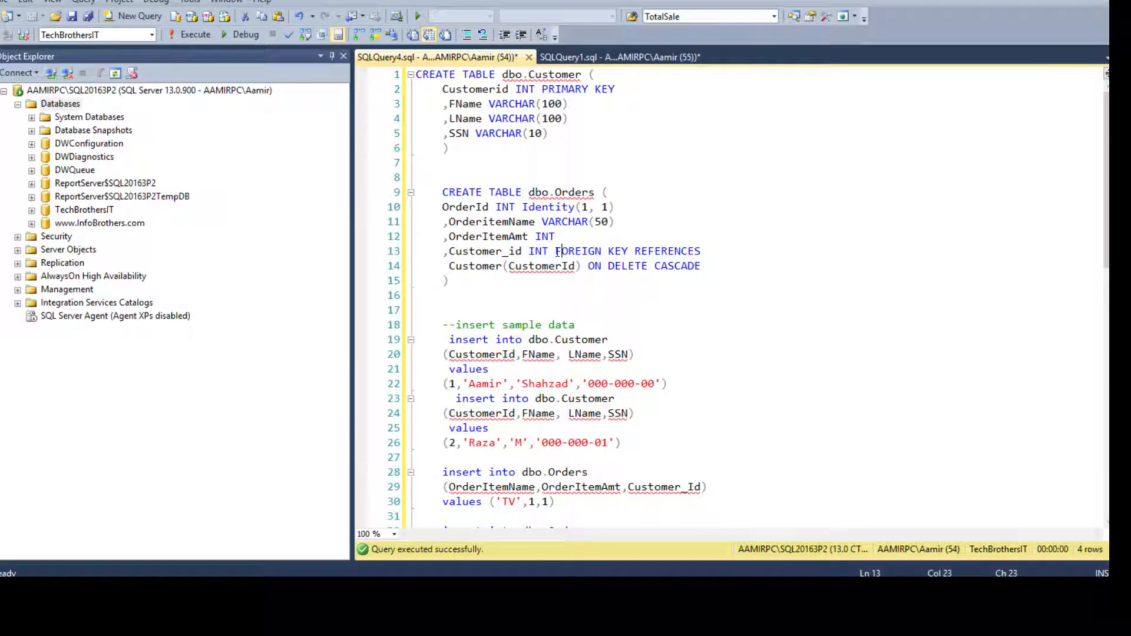
pyautogui.doubleClick(666, 251)
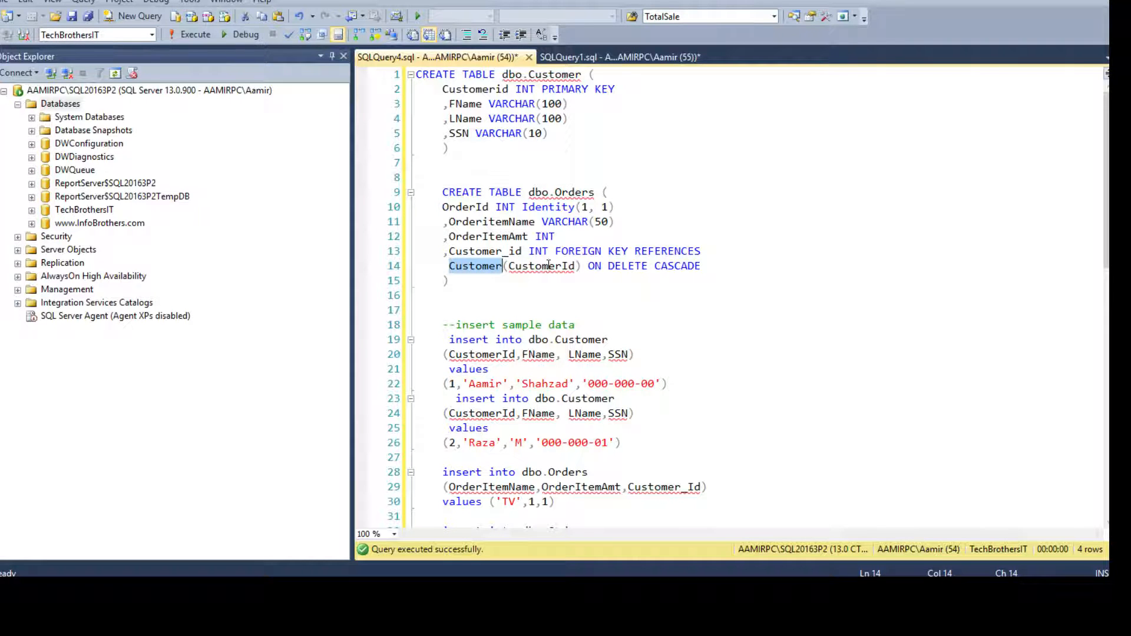
pyautogui.click(456, 89)
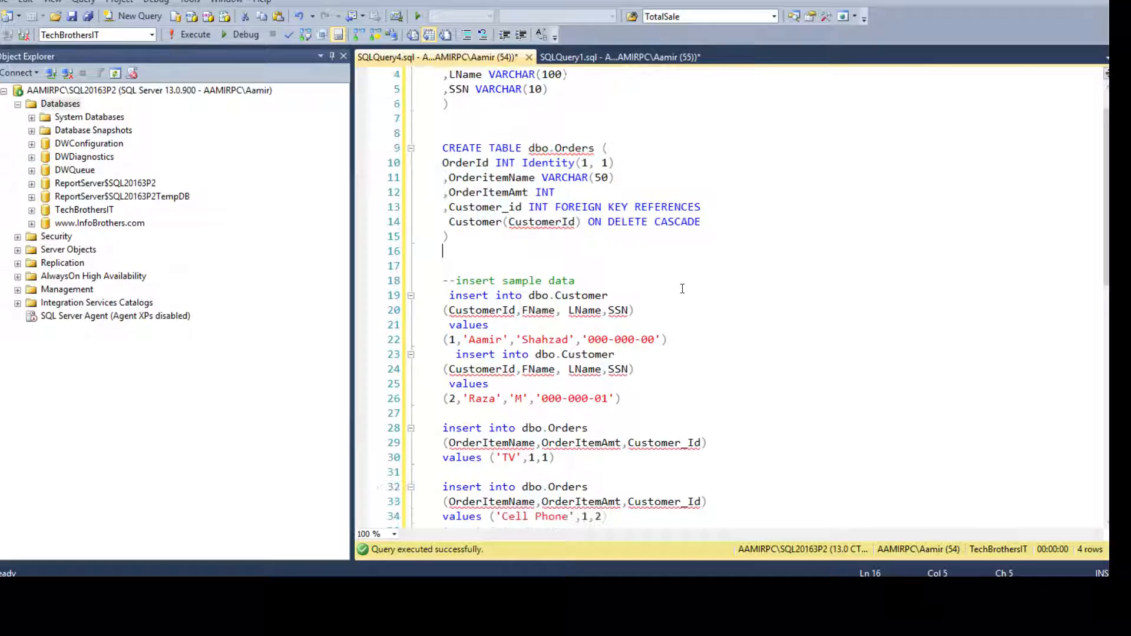
# Step: Run the customer INSERT block, re-running it after the 'Invalid object name' error
pyautogui.scroll(-3)
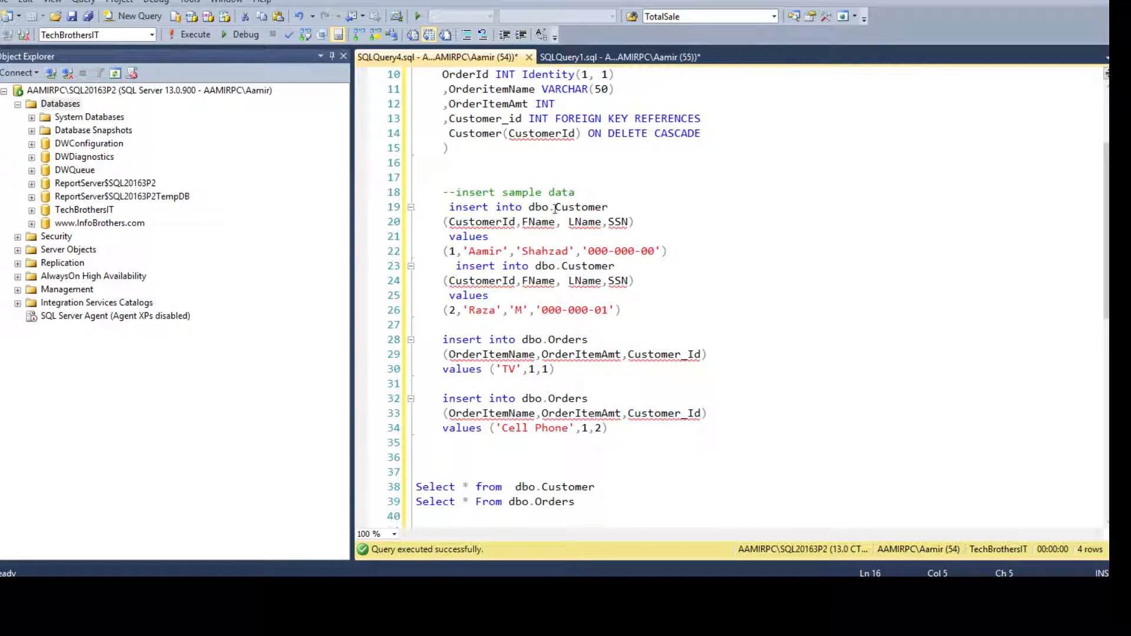
pyautogui.click(451, 251)
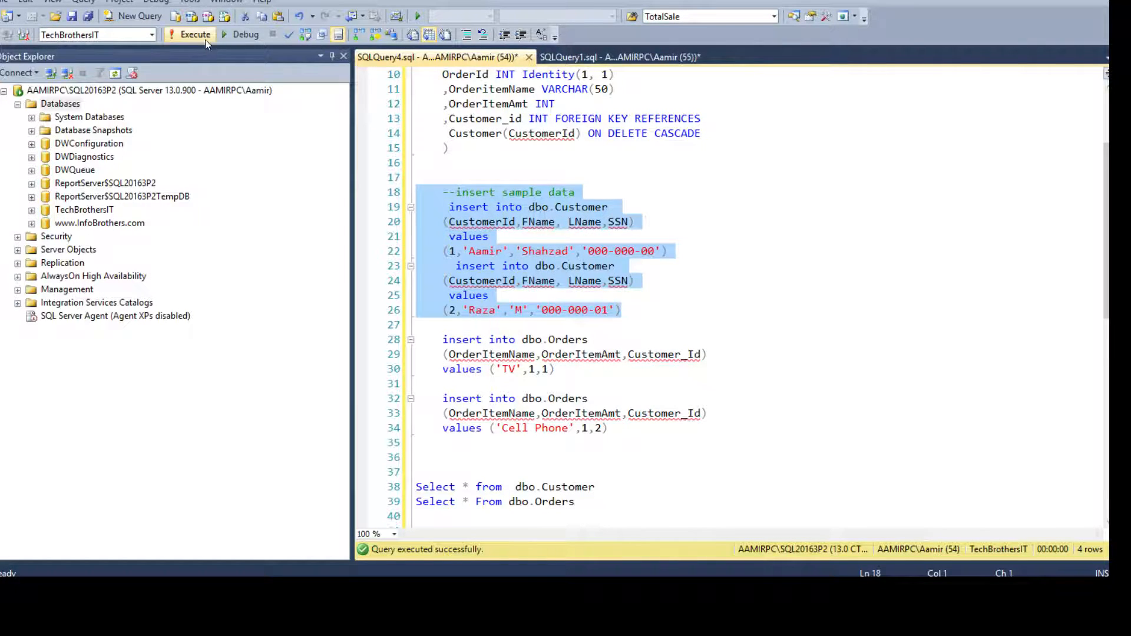
pyautogui.click(194, 34)
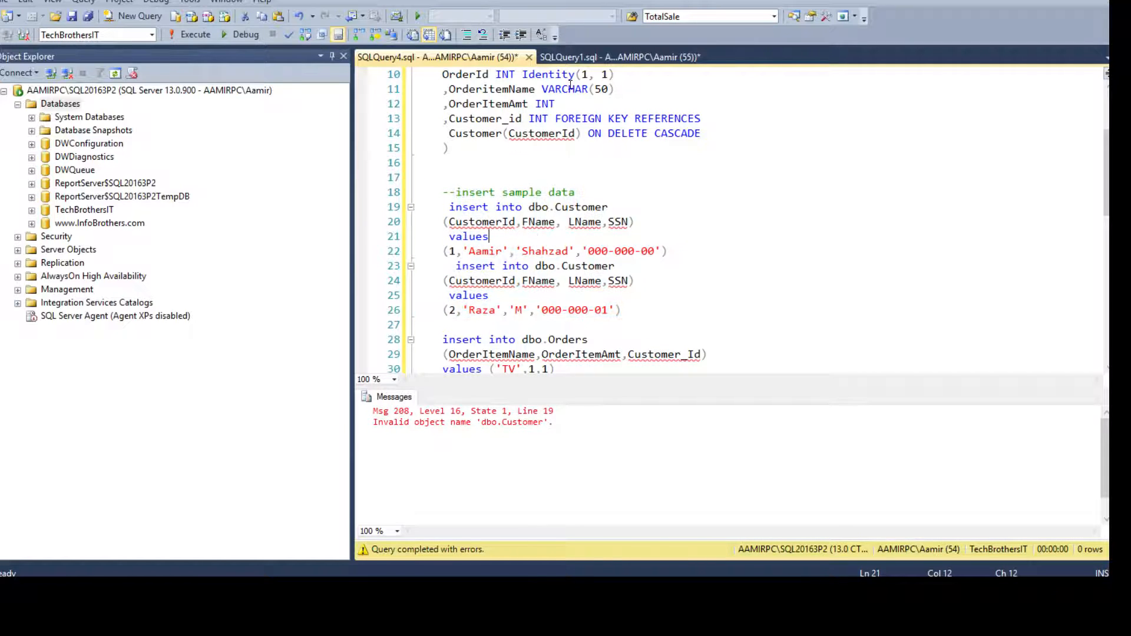
pyautogui.click(525, 162)
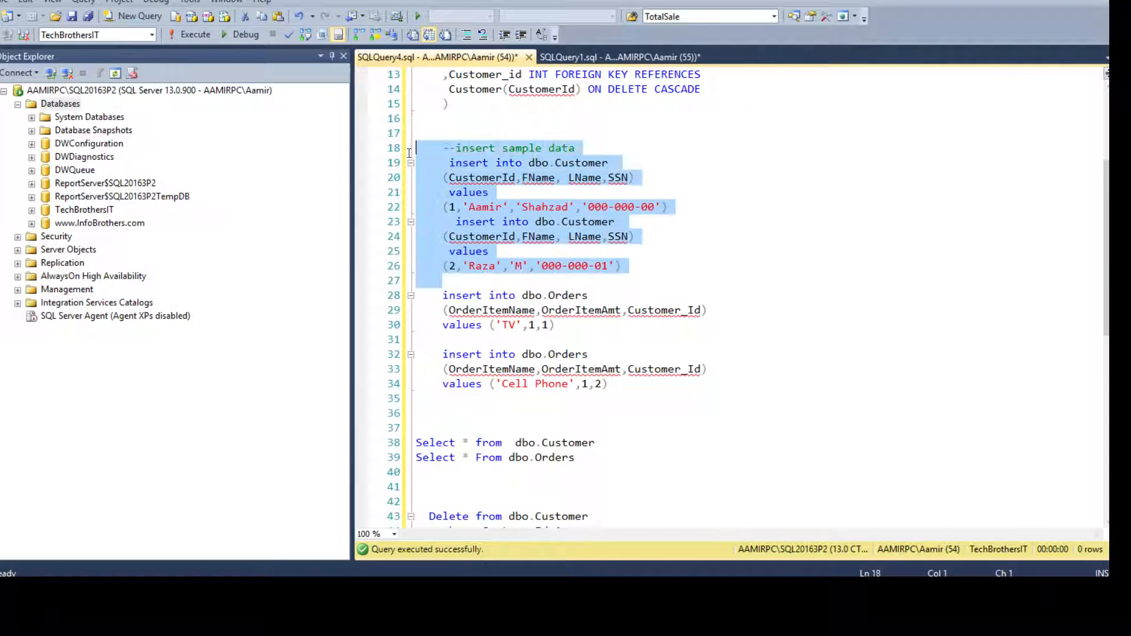
pyautogui.click(194, 34)
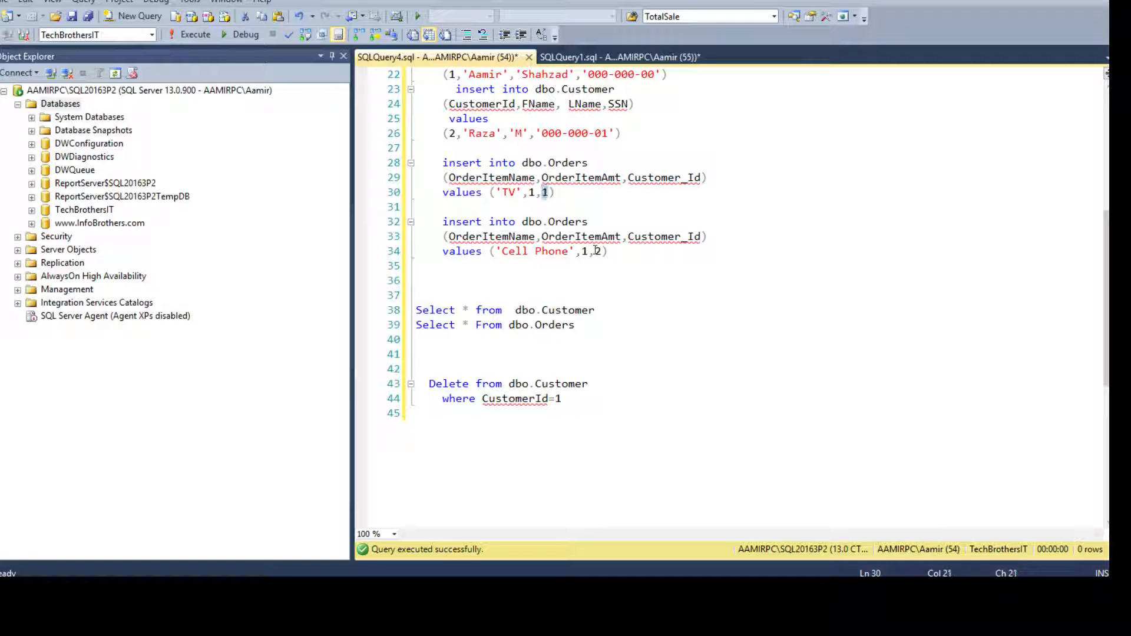
pyautogui.click(598, 251)
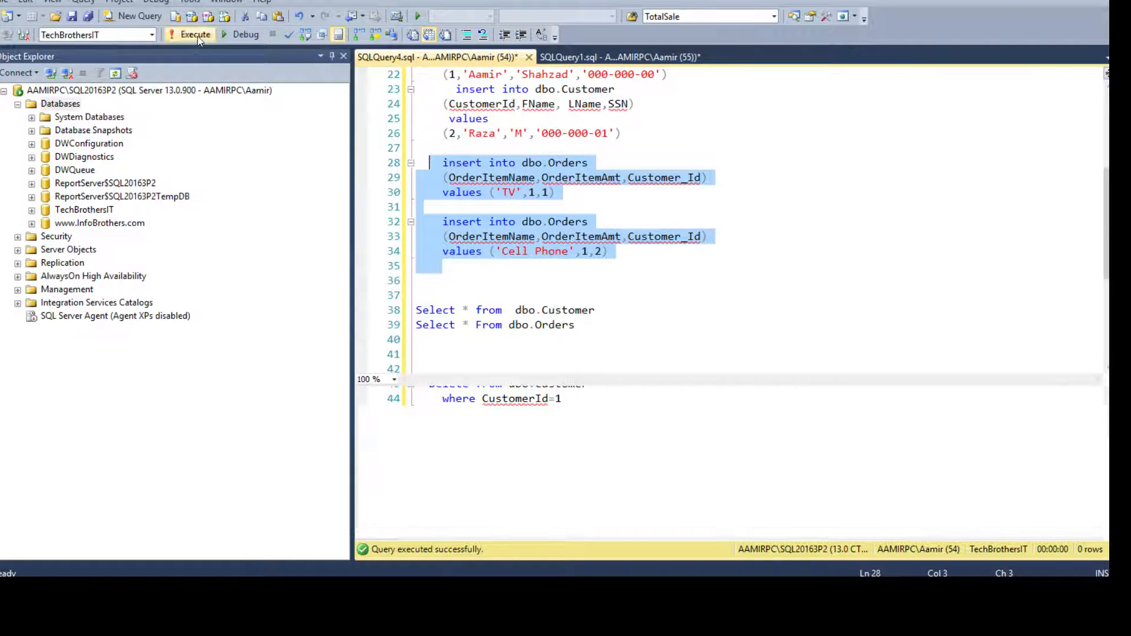
# Step: Run the Orders INSERT statements and check TV and Cell Phone orders map to customers 1 and 2
pyautogui.click(194, 34)
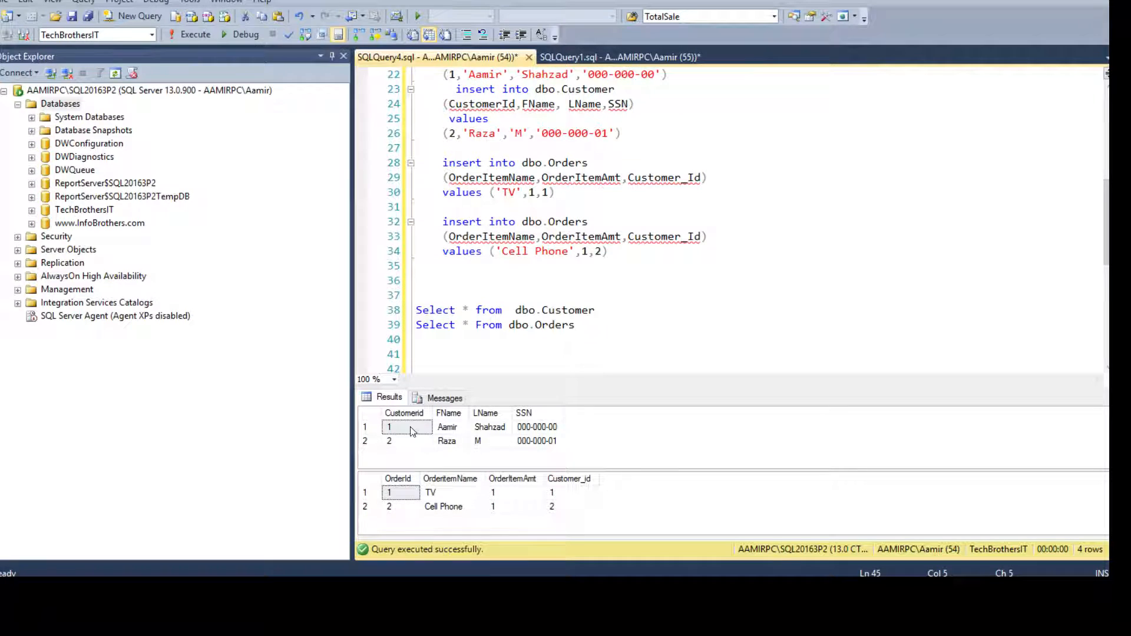
pyautogui.click(389, 441)
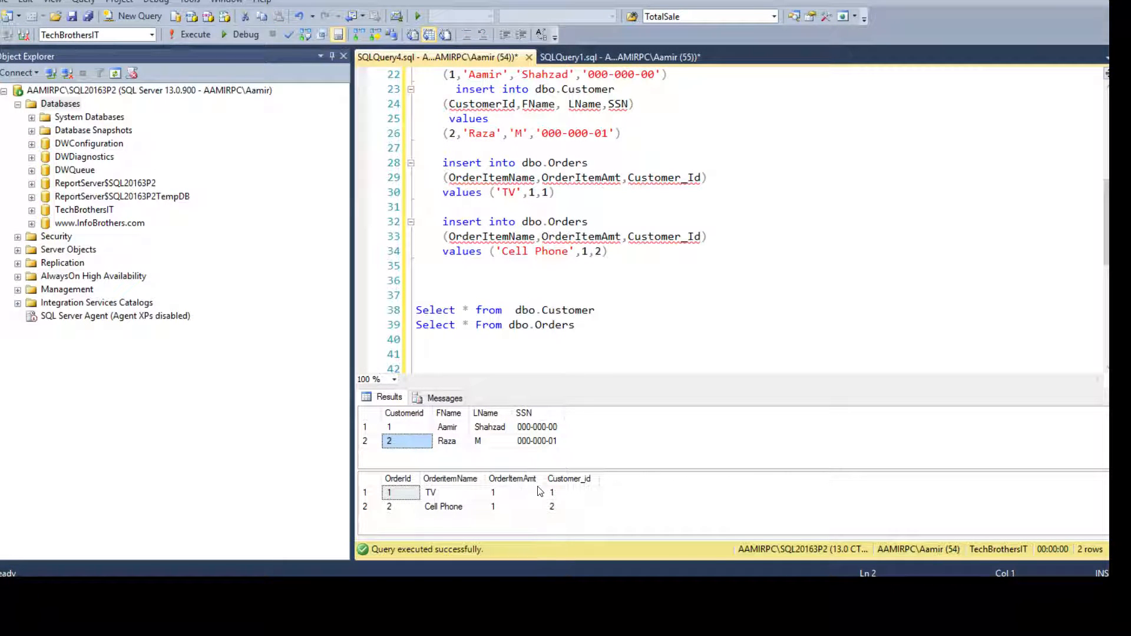
pyautogui.click(570, 506)
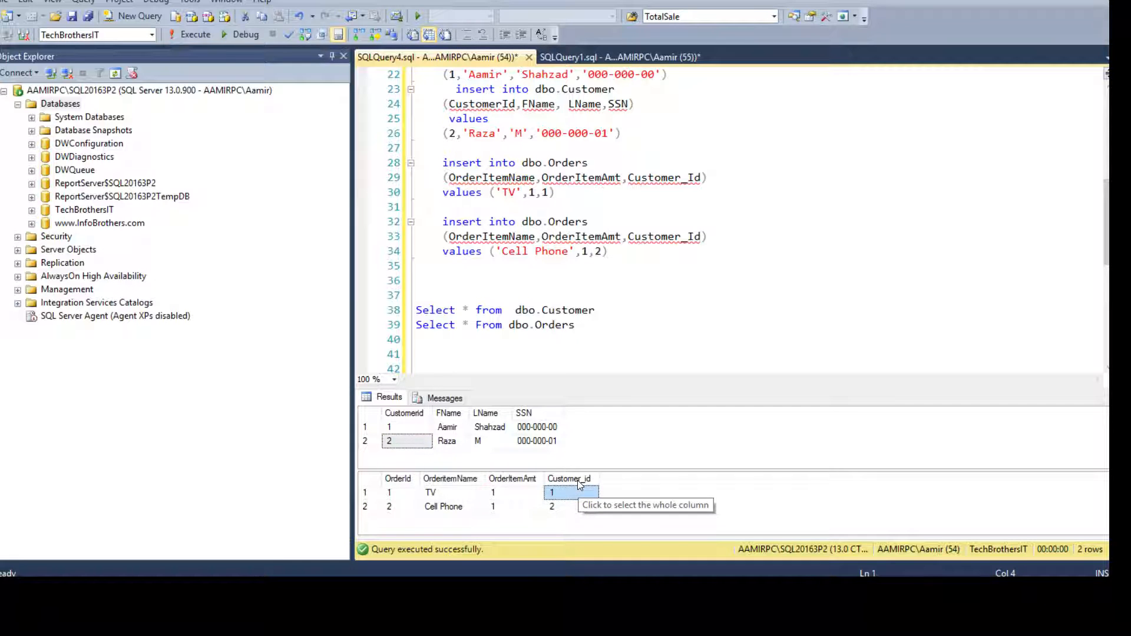
pyautogui.click(551, 505)
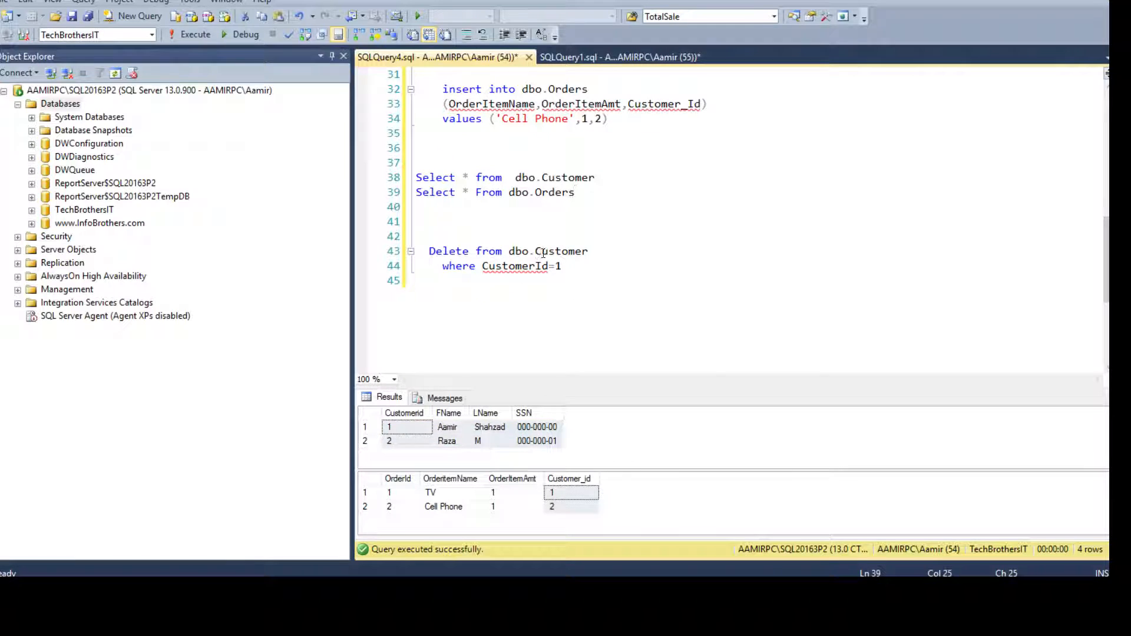
# Step: Examine the DELETE for CustomerId=1 and the Aamir and TV rows it will affect
pyautogui.click(365, 427)
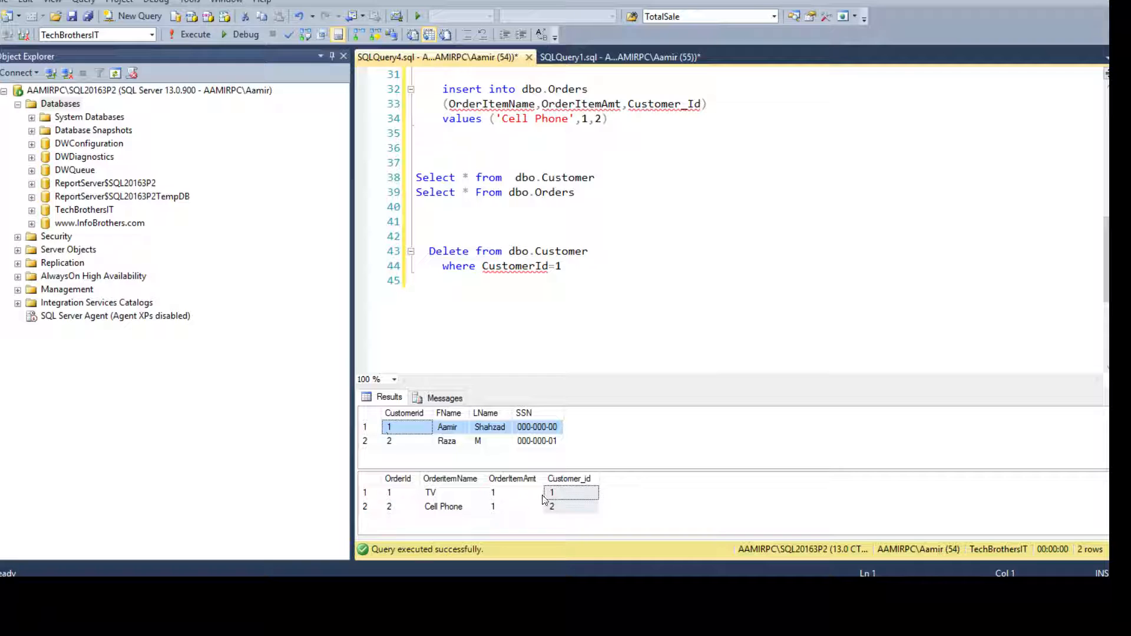
pyautogui.click(397, 492)
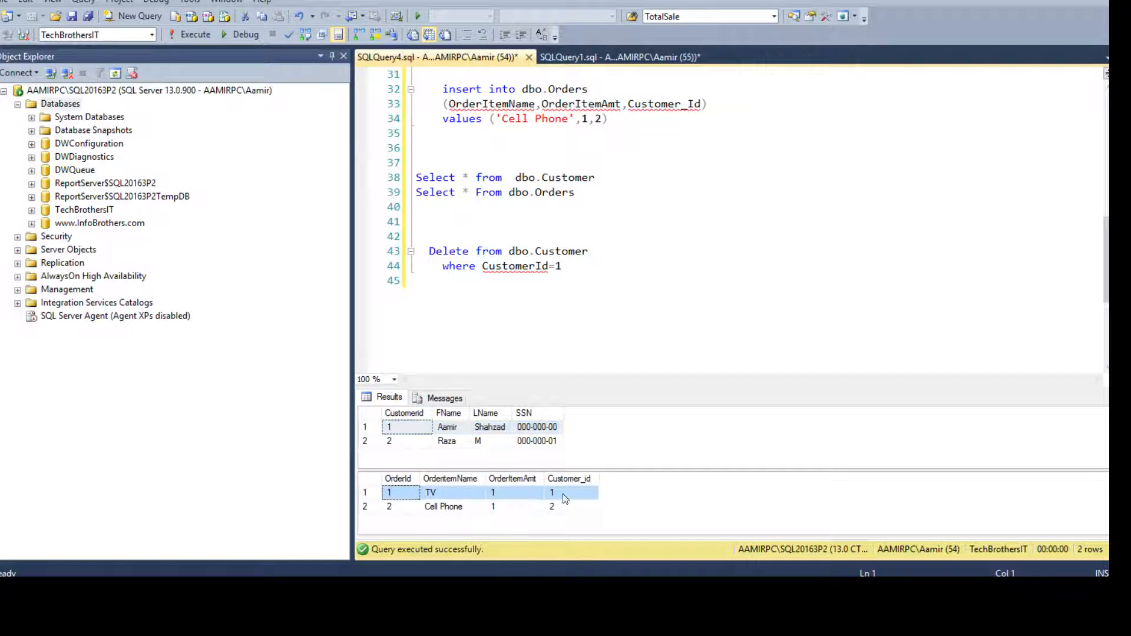
pyautogui.click(570, 492)
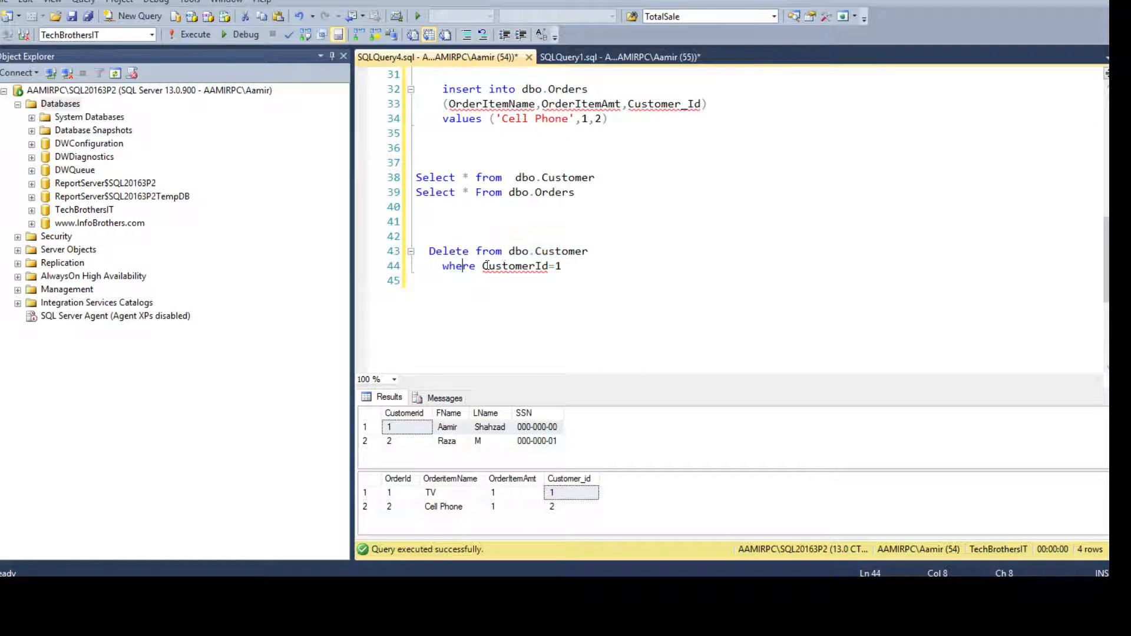
pyautogui.moveTo(479, 267); pyautogui.dragTo(561, 266)
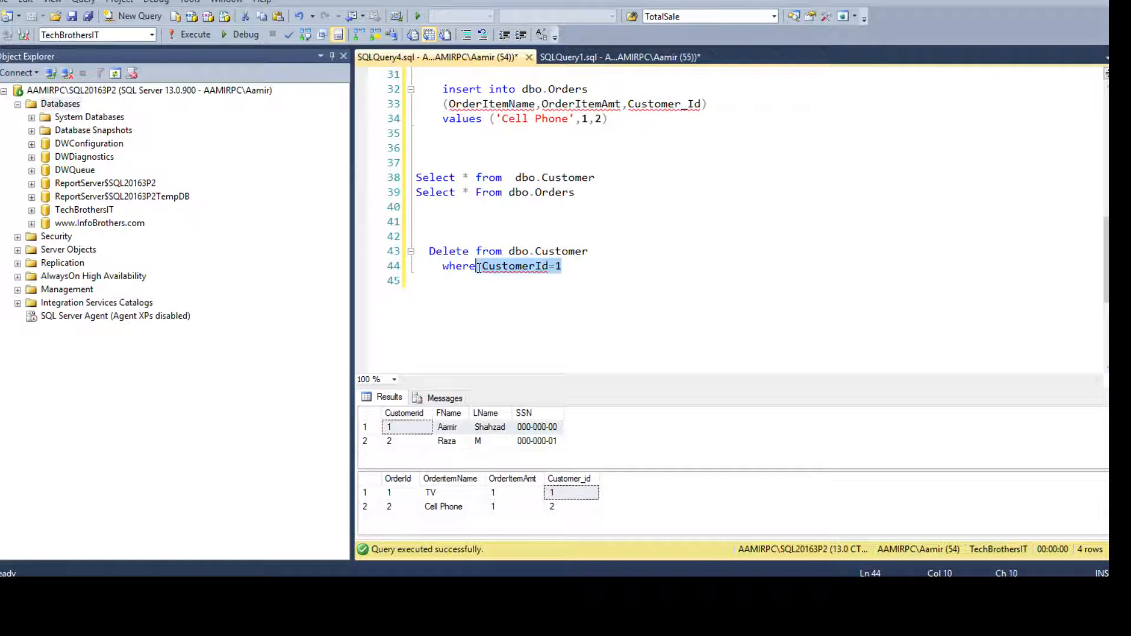
pyautogui.click(448, 427)
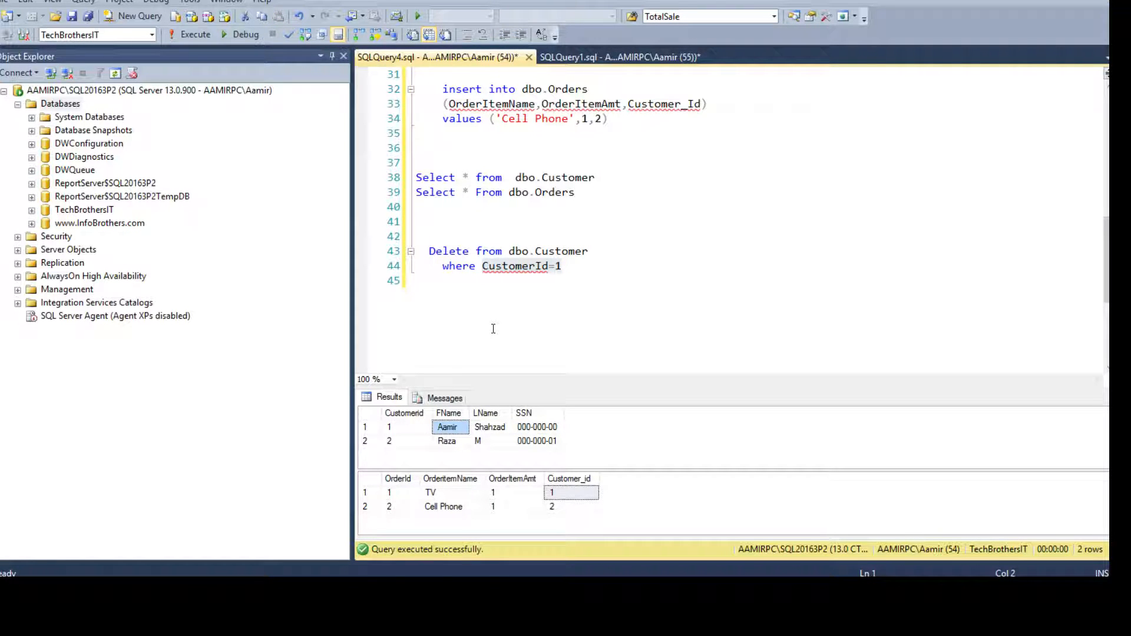
pyautogui.click(573, 492)
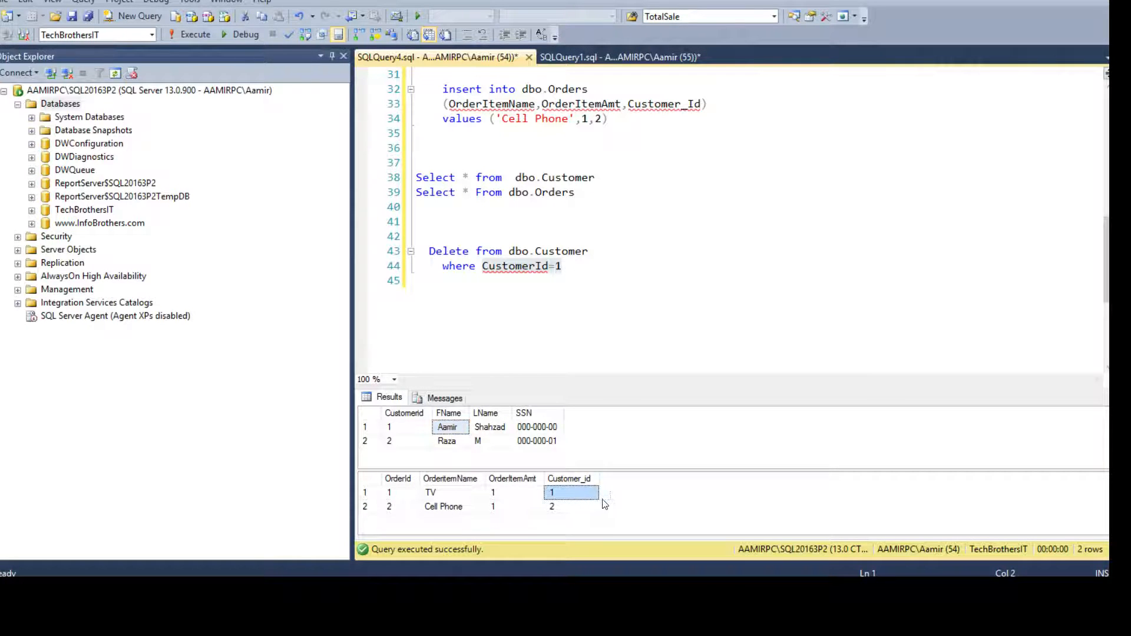
pyautogui.click(571, 492)
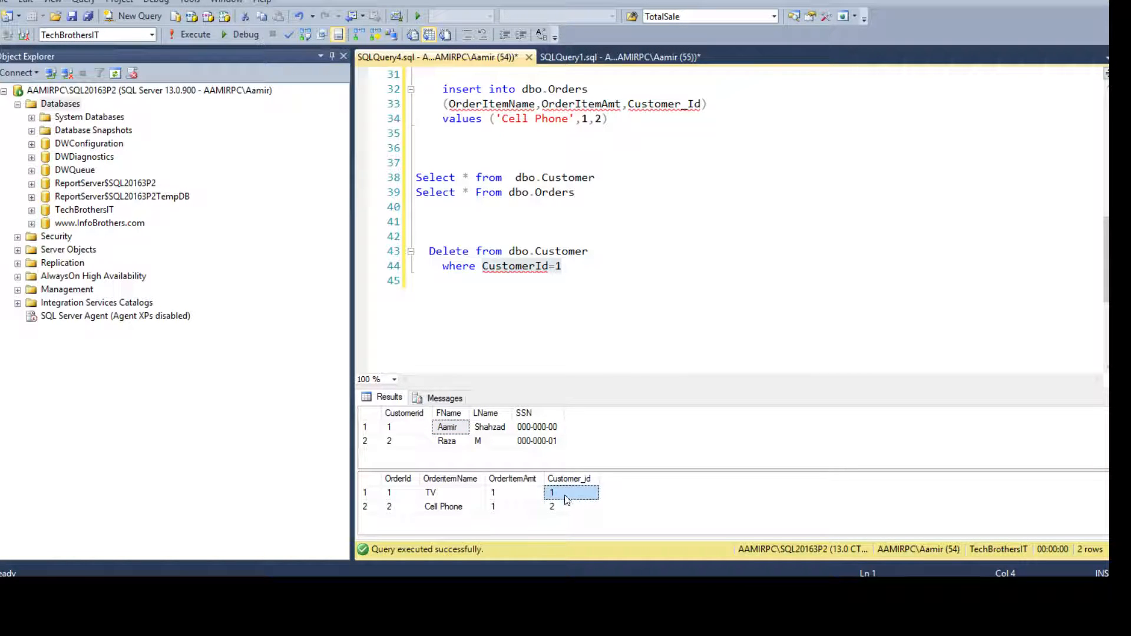
pyautogui.click(389, 427)
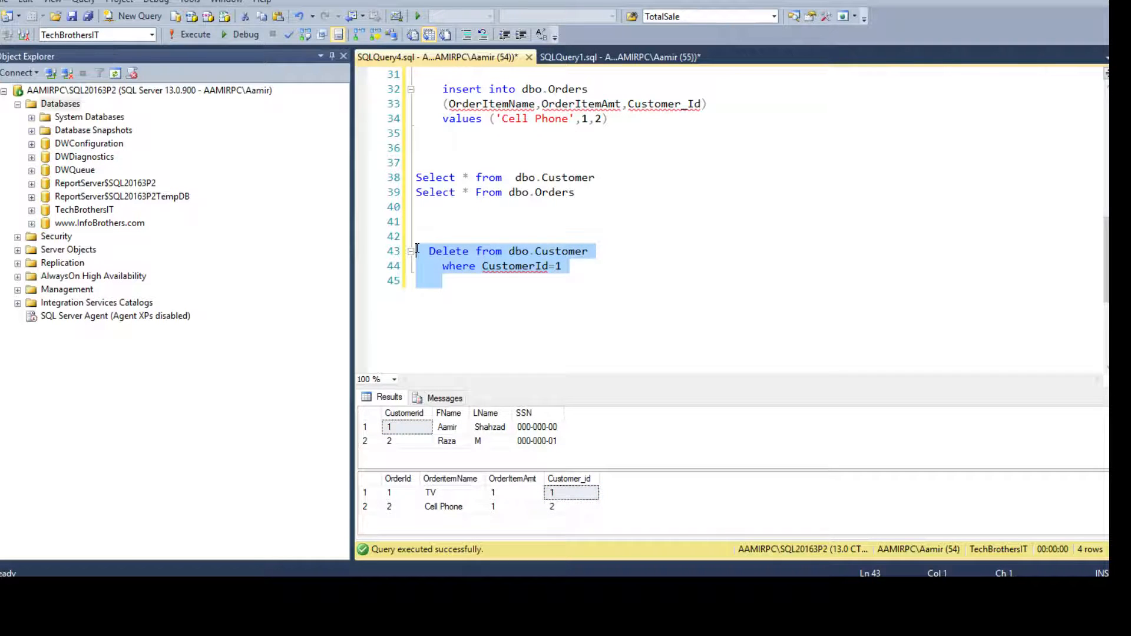
# Step: Delete customer 1 and re-run both SELECTs, leaving only Raza and the Cell Phone order
pyautogui.click(194, 34)
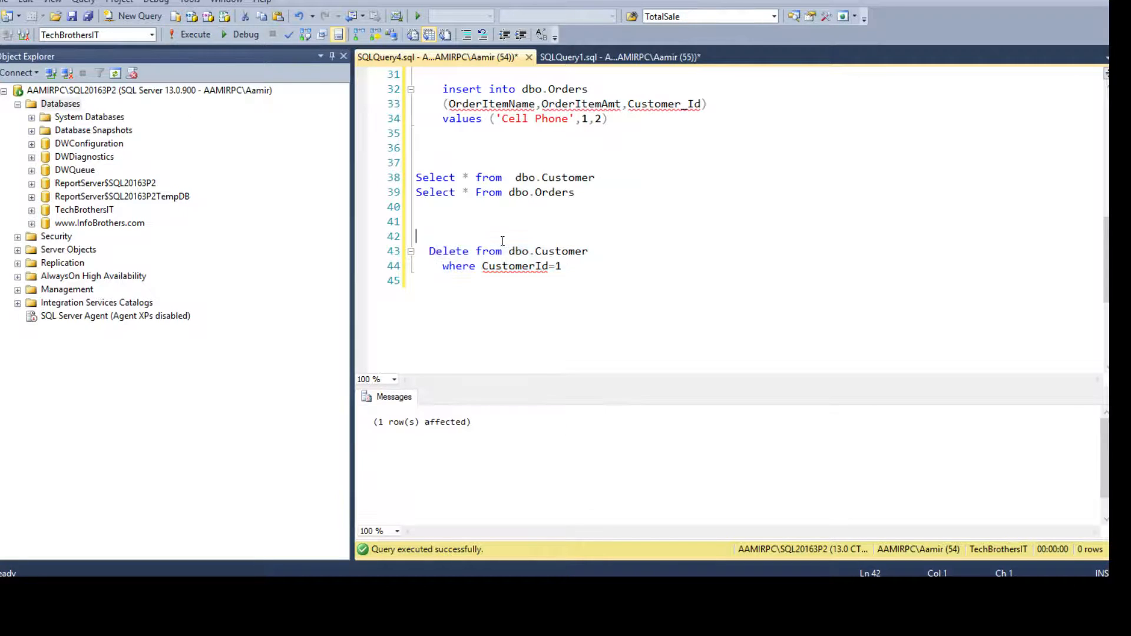
pyautogui.moveTo(428, 251); pyautogui.dragTo(561, 266)
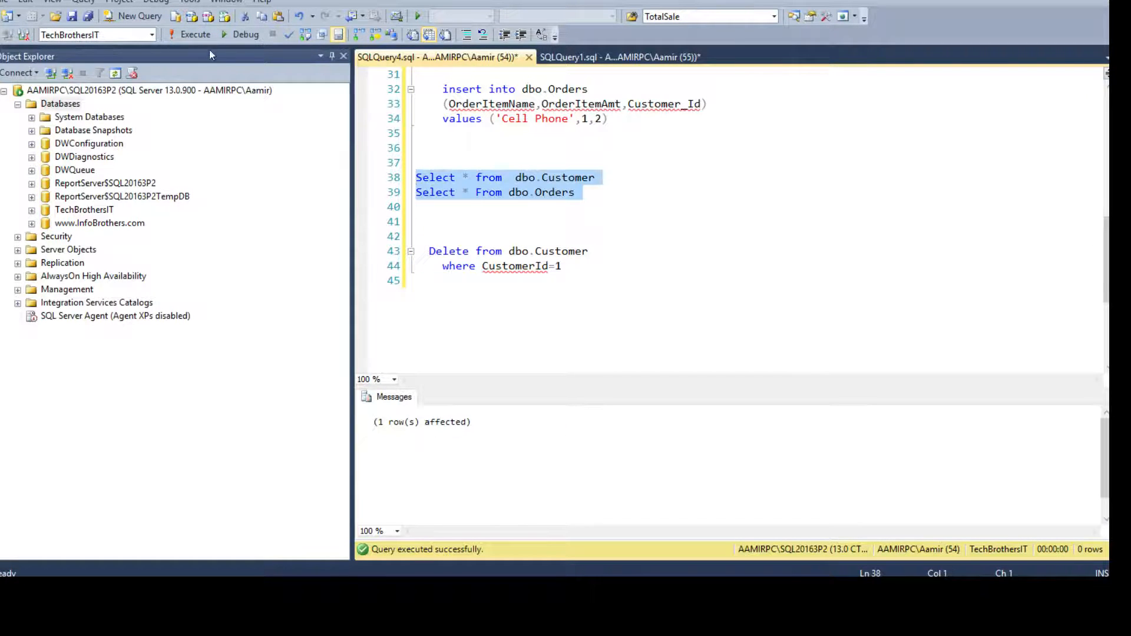
pyautogui.click(194, 34)
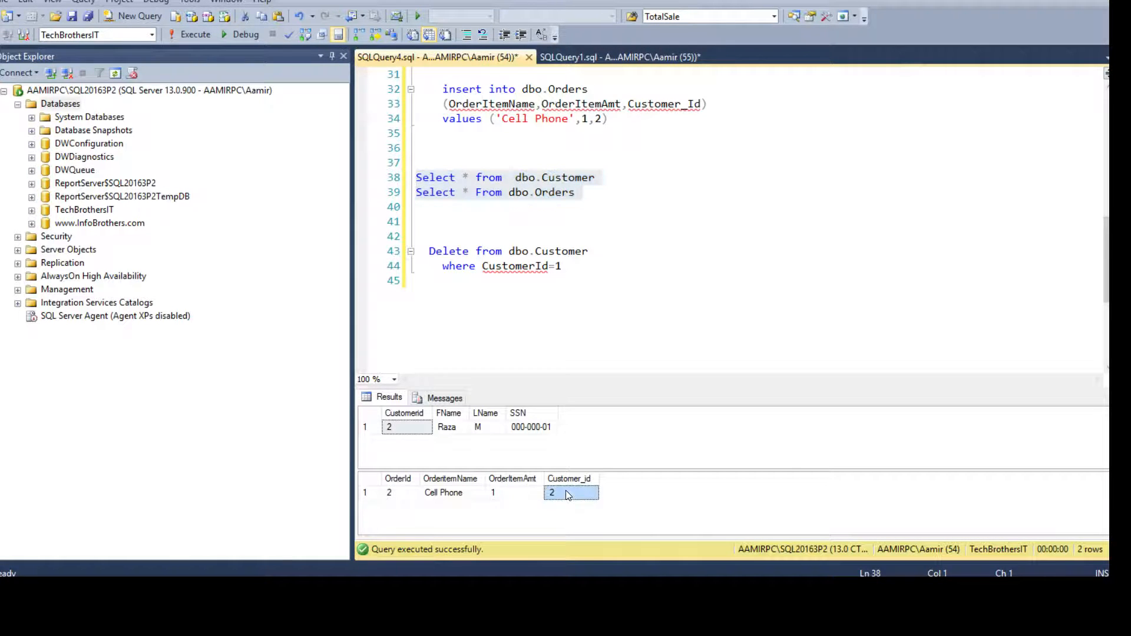
pyautogui.moveTo(373, 487)
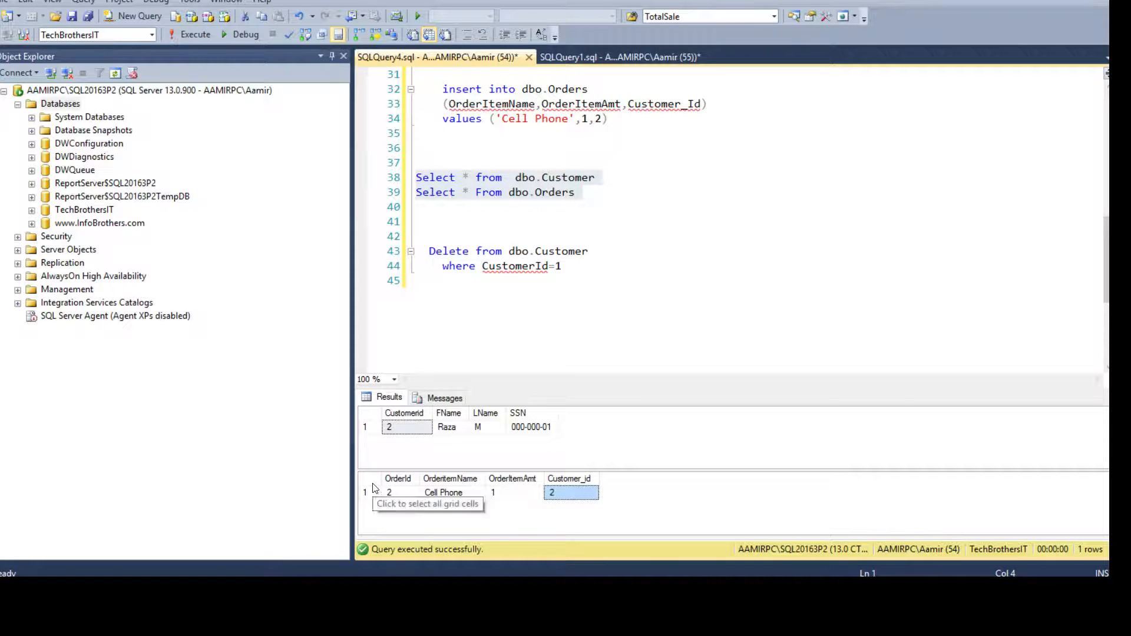
pyautogui.click(388, 427)
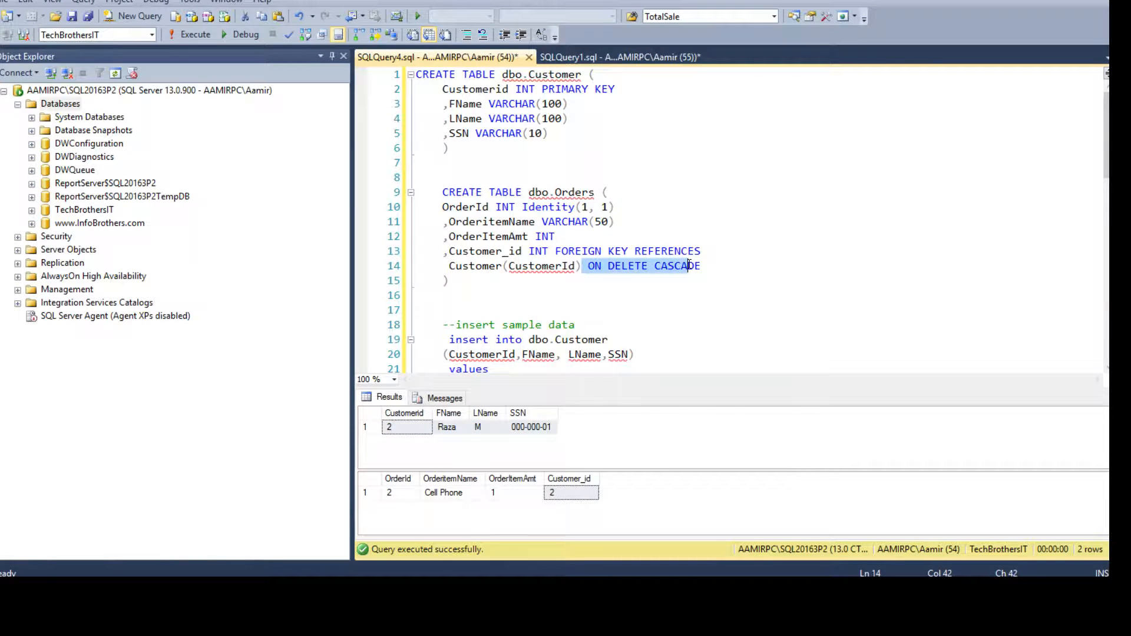
pyautogui.click(621, 265)
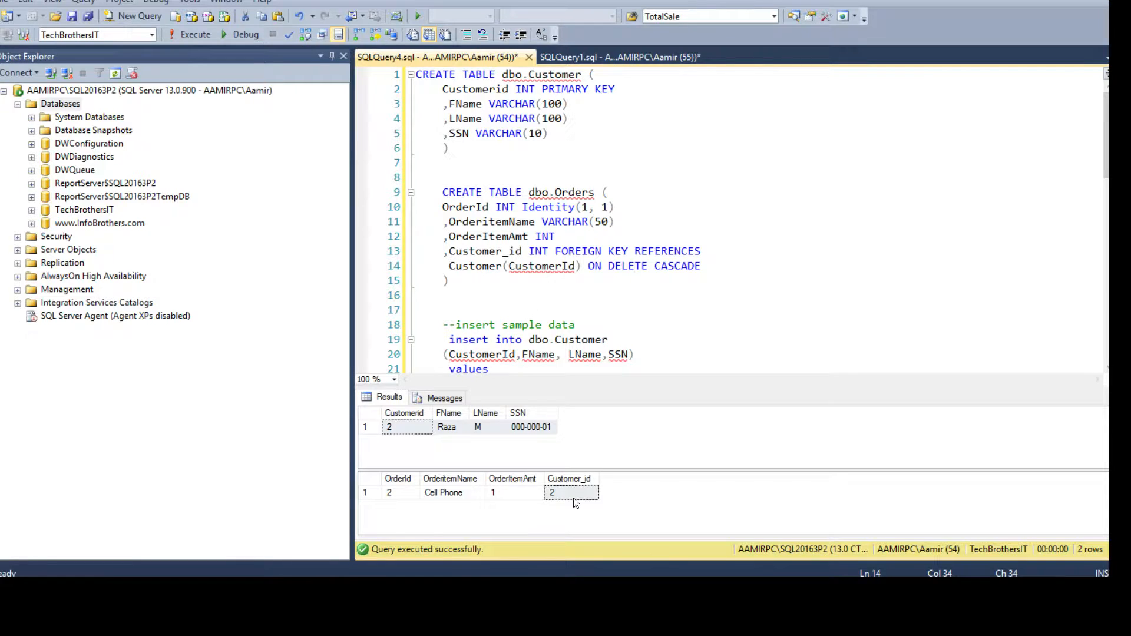
pyautogui.click(571, 493)
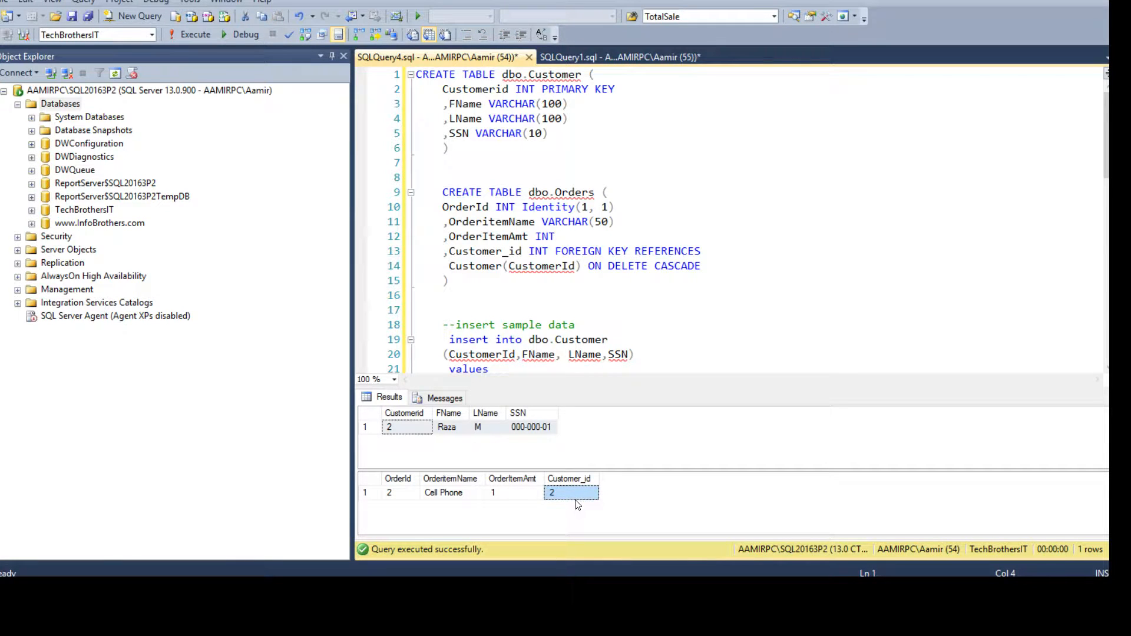